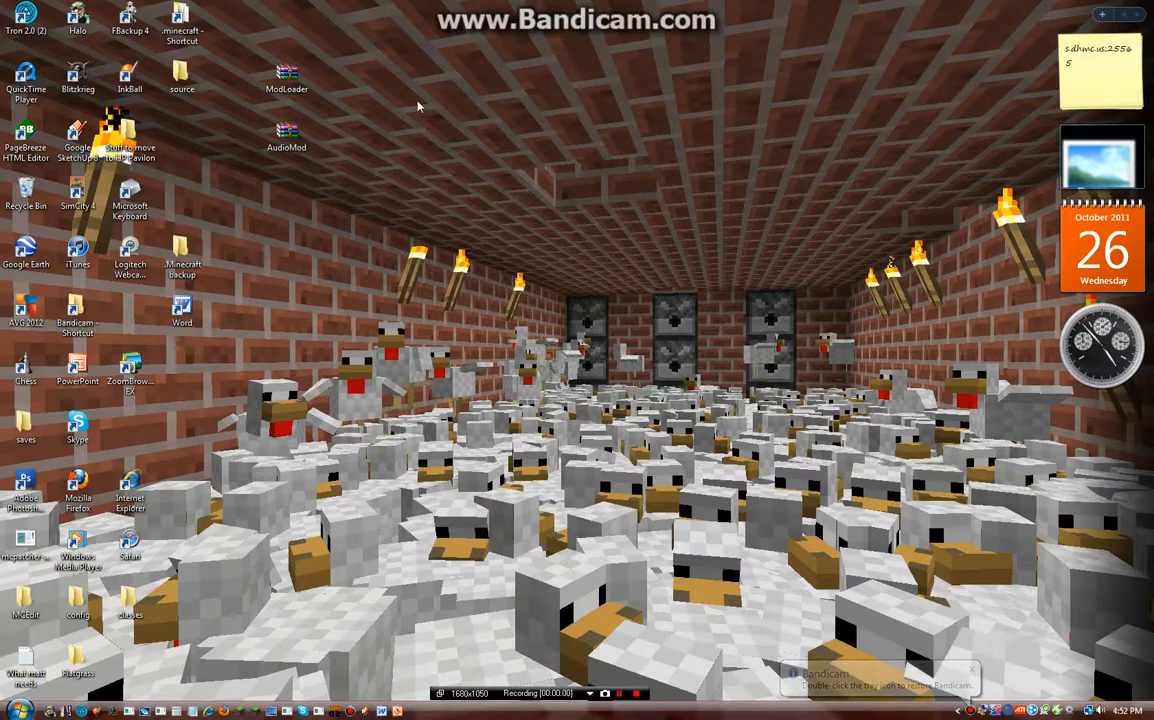
{"action": "mouse_move", "coordinate": [213, 403]}
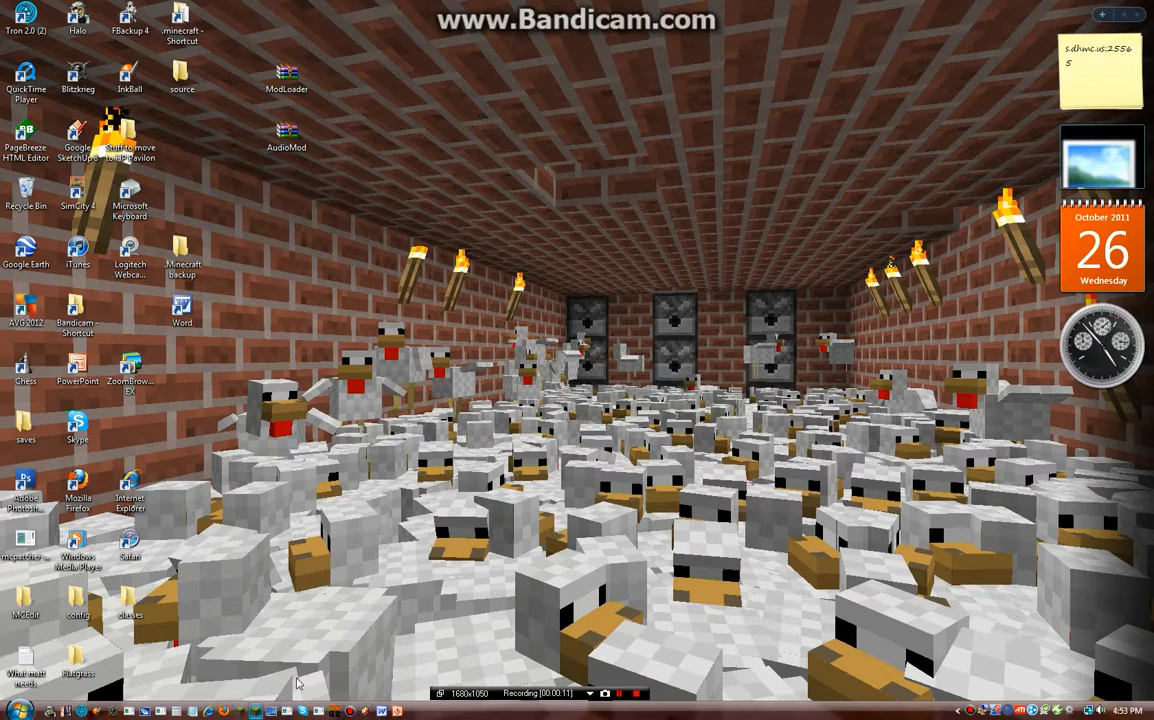
{"action": "mouse_move", "coordinate": [342, 62]}
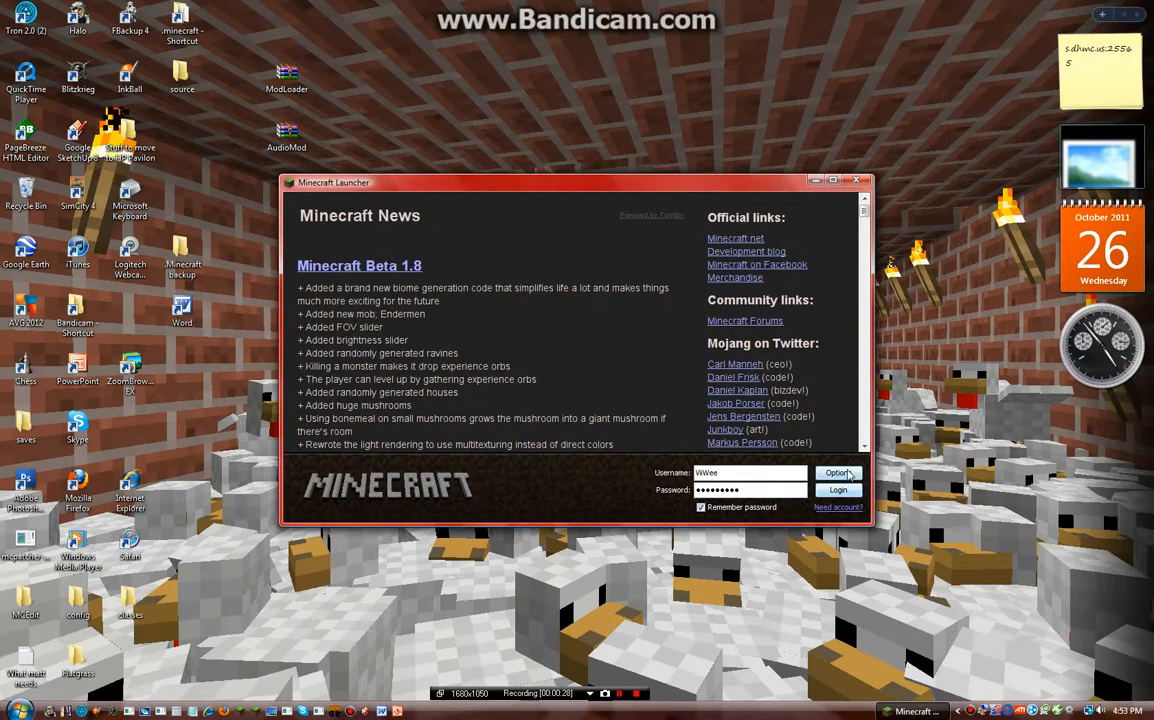
Step: View the game's location on disk in the launcher Options, then dismiss them
{"action": "left_click", "coordinate": [838, 472]}
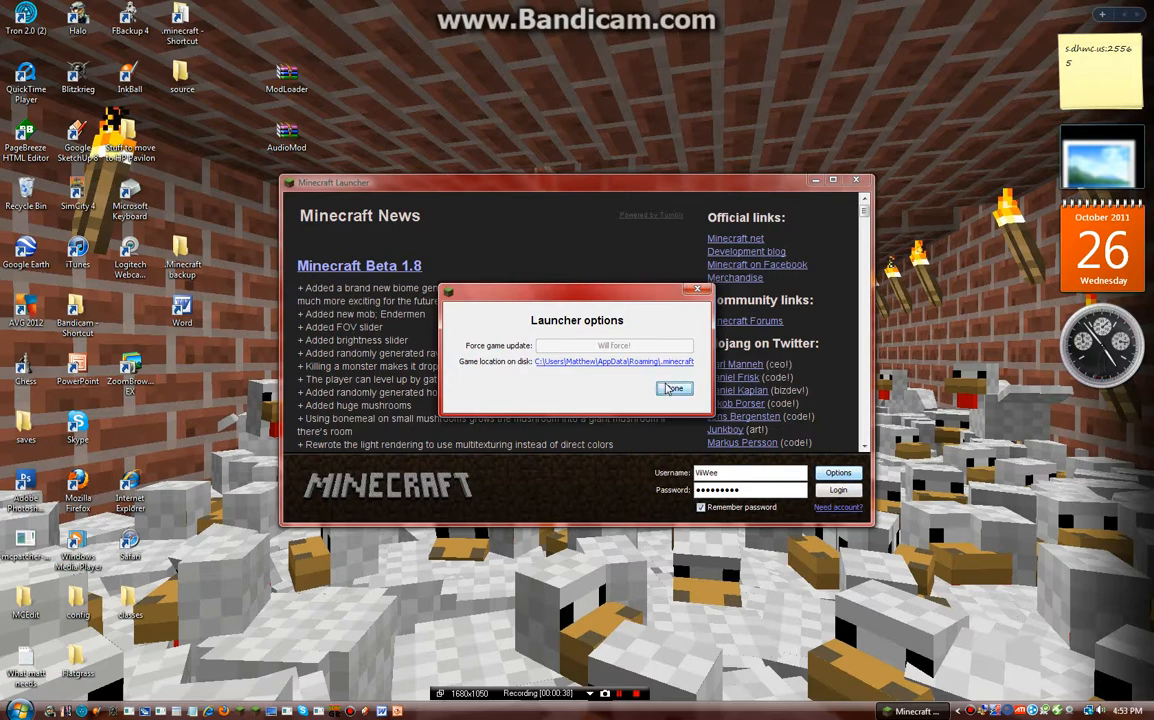
{"action": "left_click", "coordinate": [674, 388]}
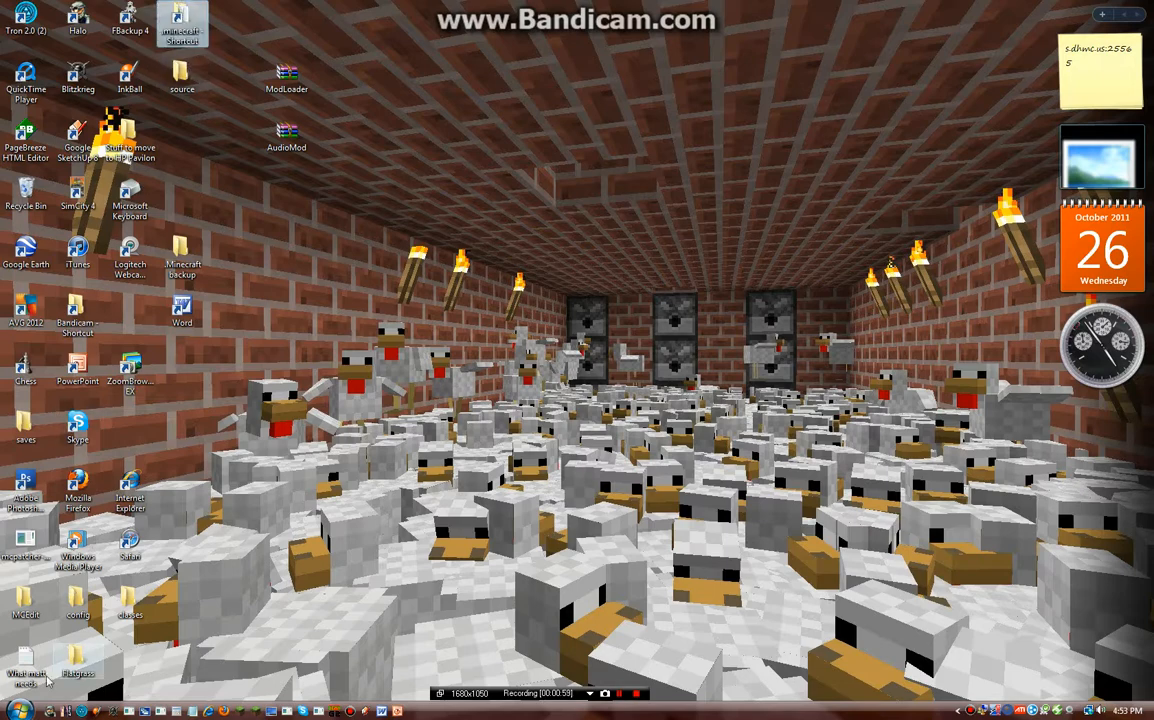
Step: Open the .minecraft folder from its desktop shortcut
{"action": "left_click", "coordinate": [14, 710]}
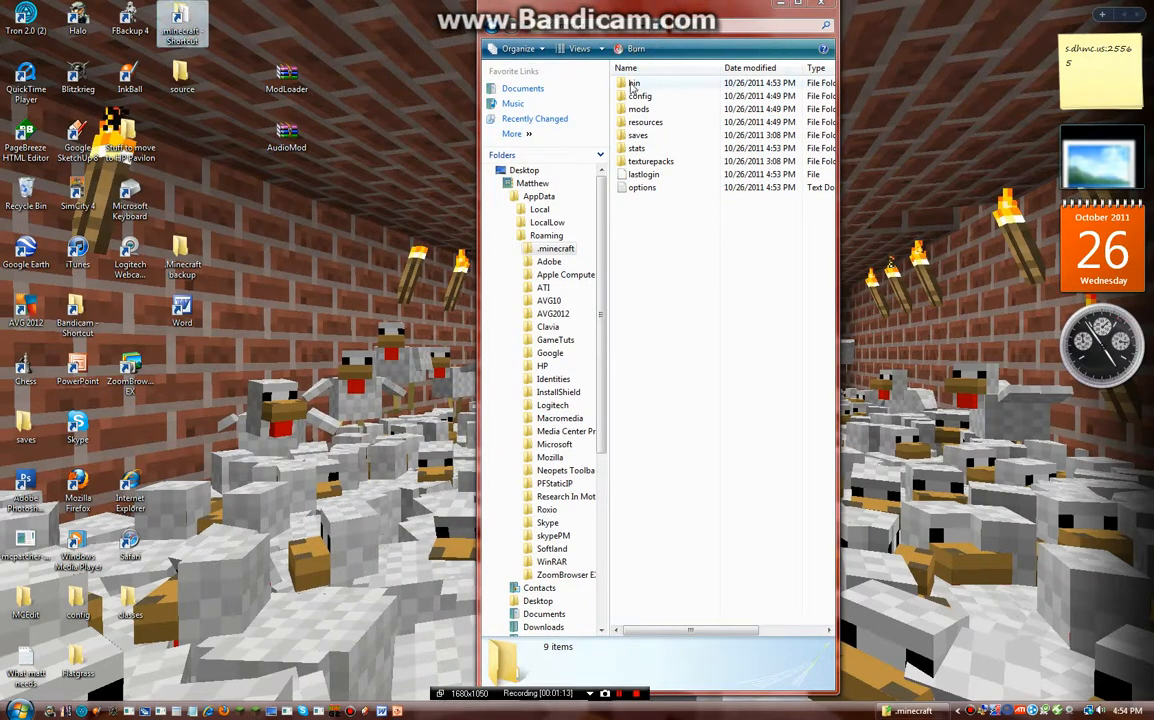
Step: Go into the bin folder and open minecraft.jar as a 7-Zip archive
{"action": "double_click", "coordinate": [634, 83]}
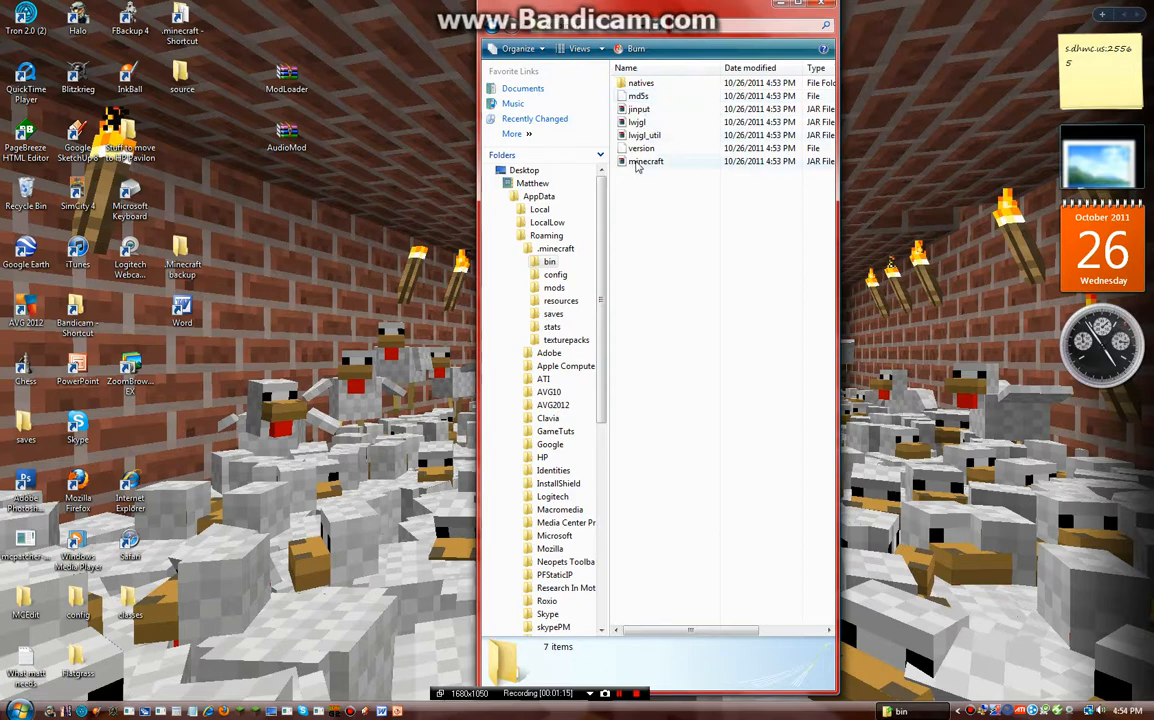
{"action": "right_click", "coordinate": [646, 161]}
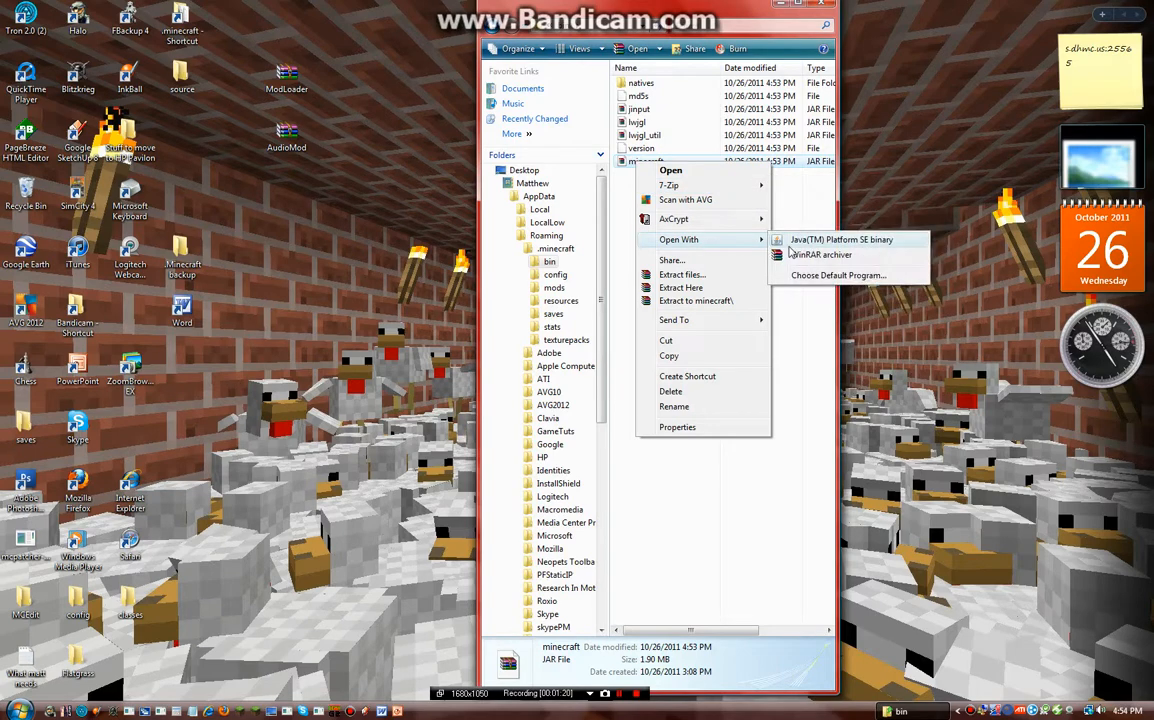
{"action": "mouse_move", "coordinate": [669, 185]}
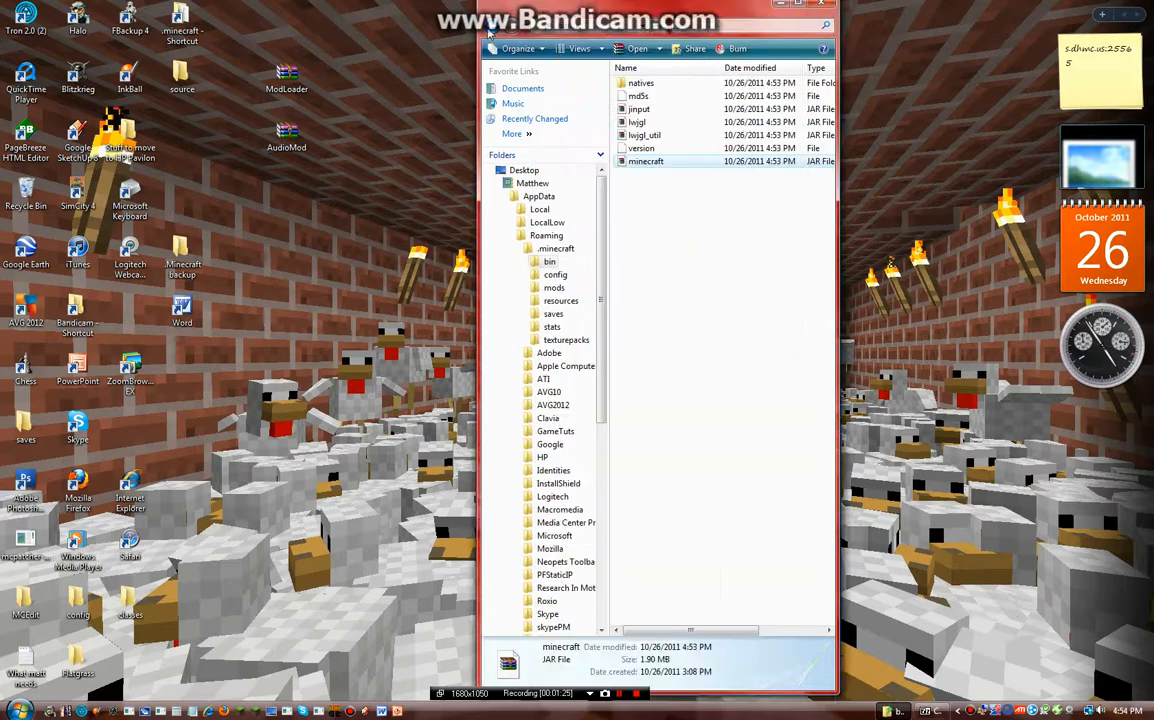
{"action": "double_click", "coordinate": [646, 161]}
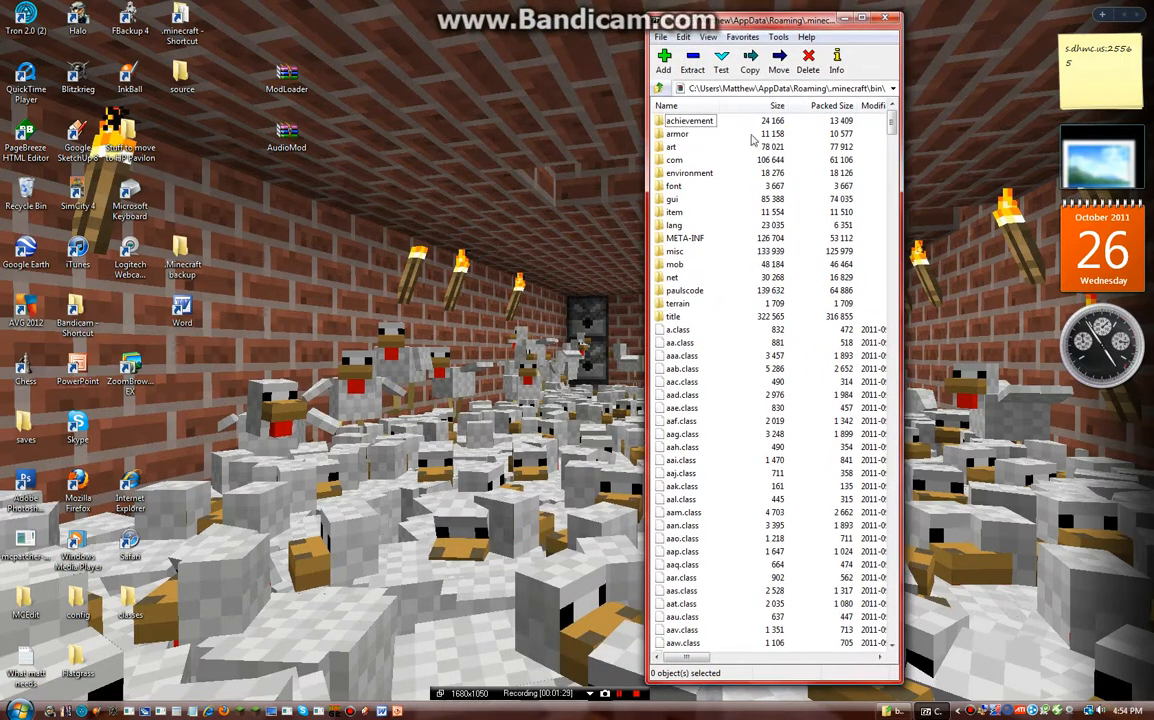
Step: Delete the META-INF folder from minecraft.jar, keeping the other game classes
{"action": "left_click", "coordinate": [685, 238]}
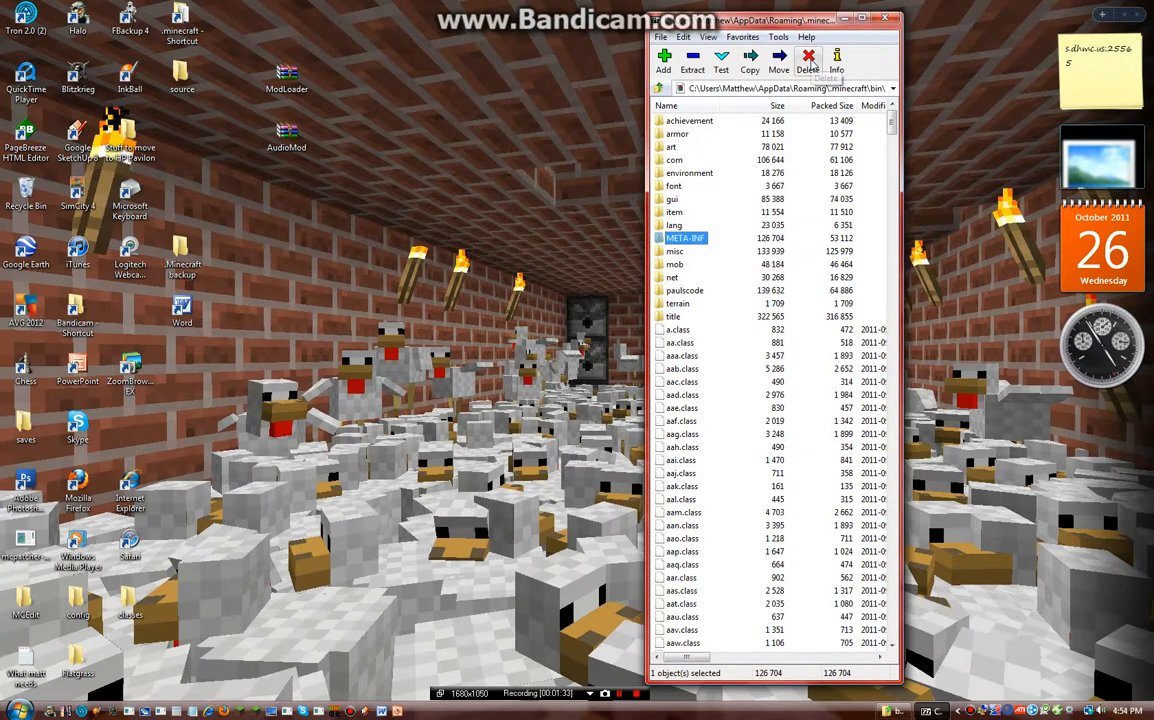
{"action": "left_click", "coordinate": [808, 60]}
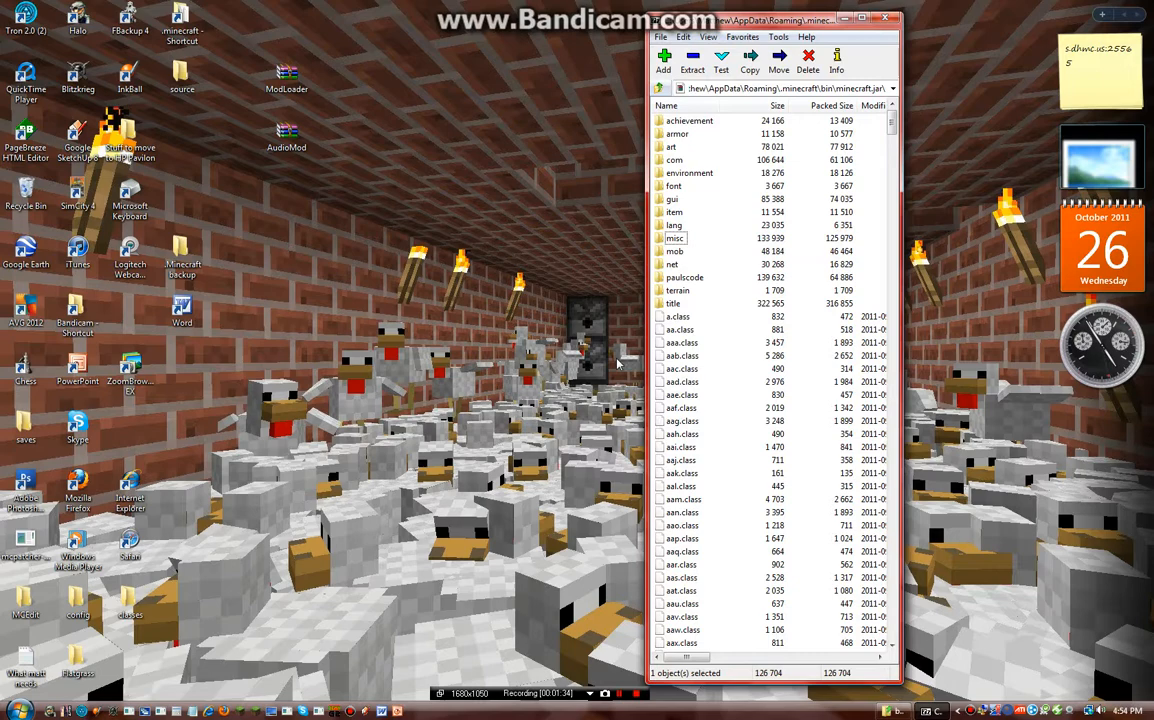
{"action": "left_click", "coordinate": [287, 75]}
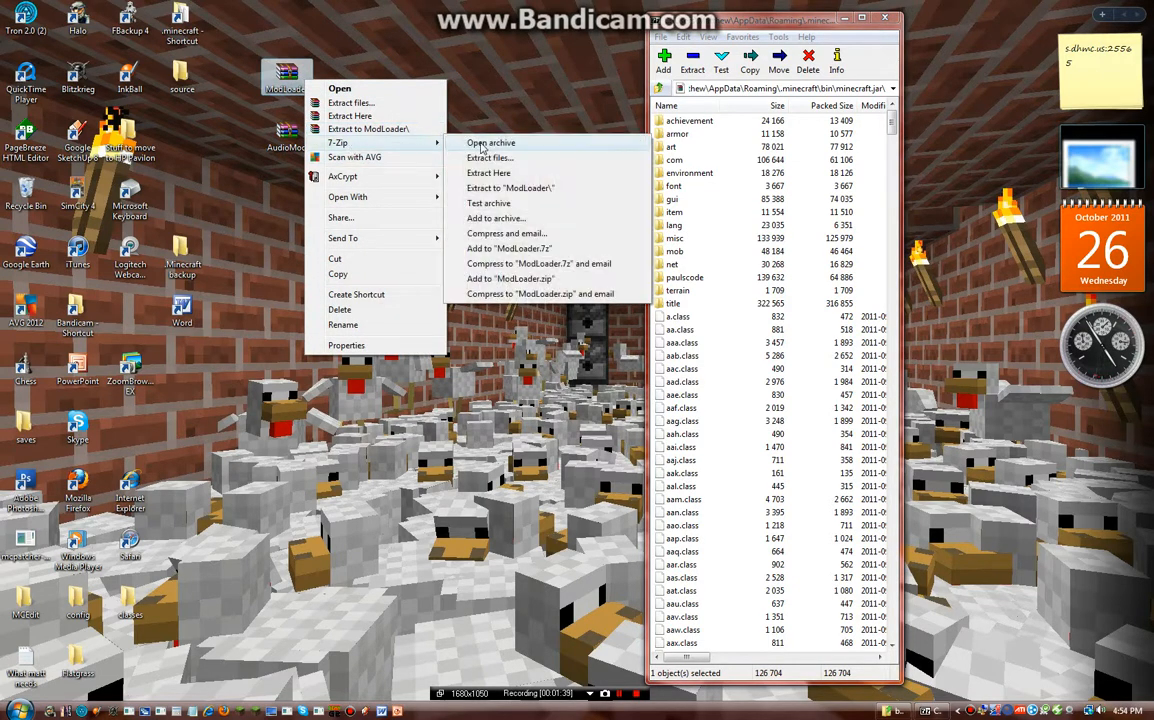
Step: Open the ModLoader archive and add its class files into minecraft.jar
{"action": "left_click", "coordinate": [490, 142]}
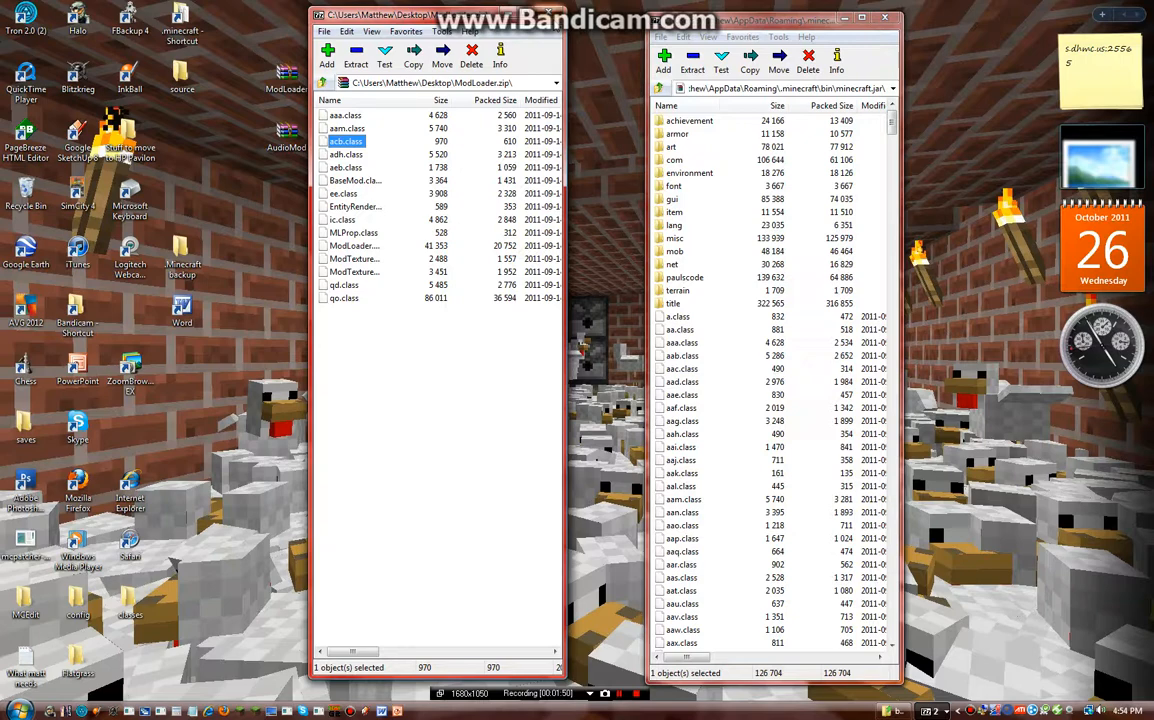
{"action": "right_click", "coordinate": [287, 135]}
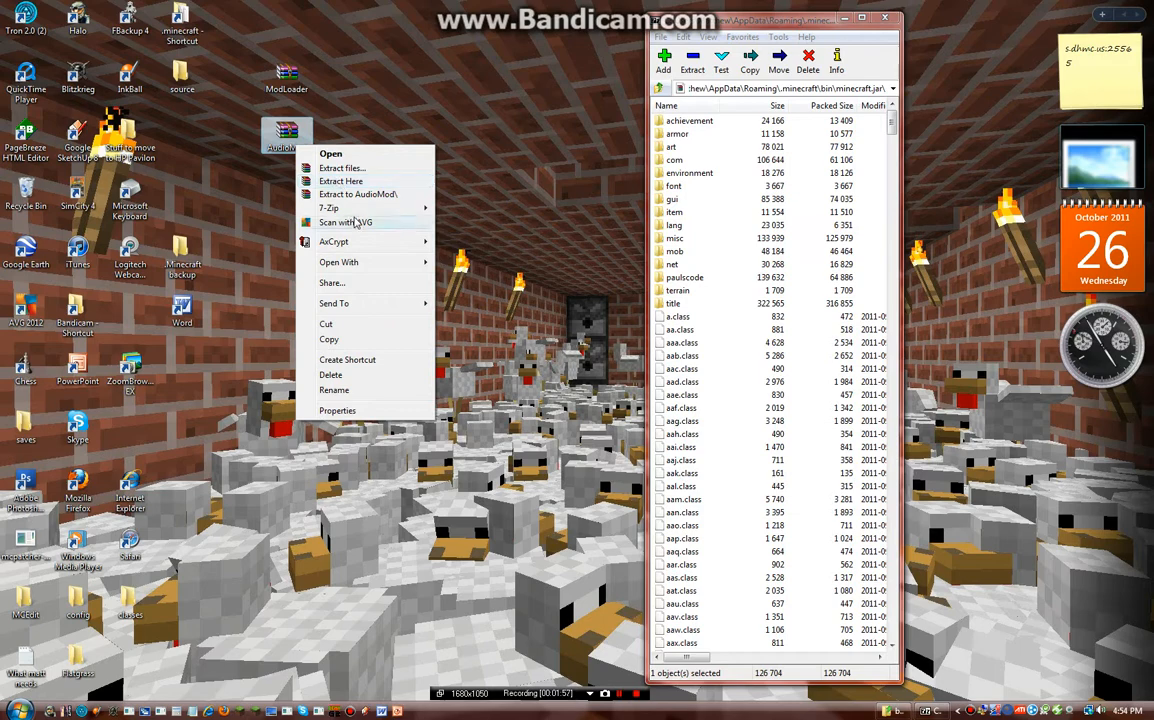
Step: Copy ibxm, paulscode and oe.class from AudioMod into minecraft.jar, confirming with Yes
{"action": "left_click", "coordinate": [330, 153]}
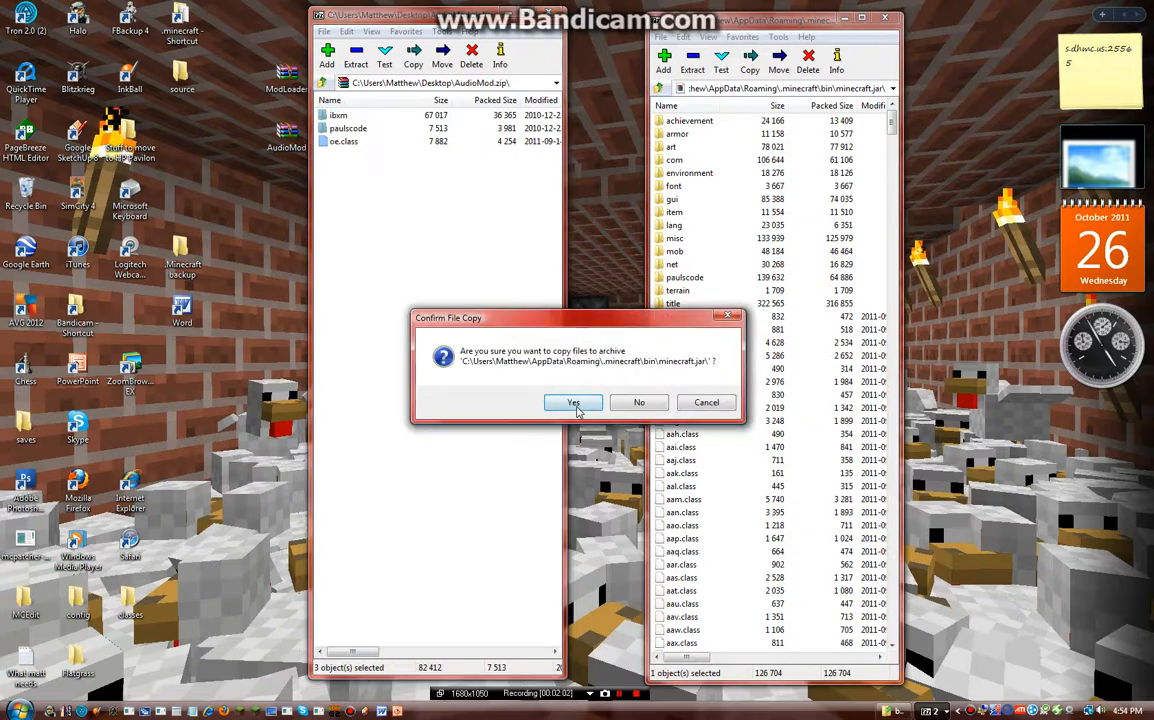
{"action": "left_click", "coordinate": [573, 402]}
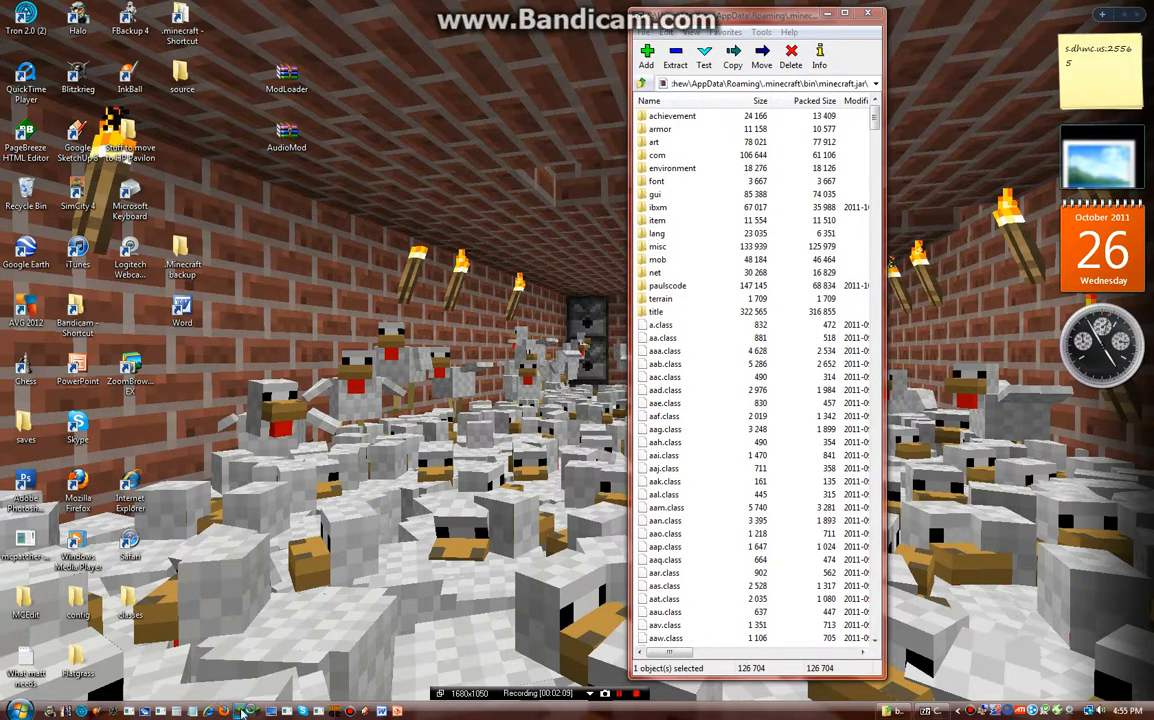
{"action": "mouse_move", "coordinate": [500, 400]}
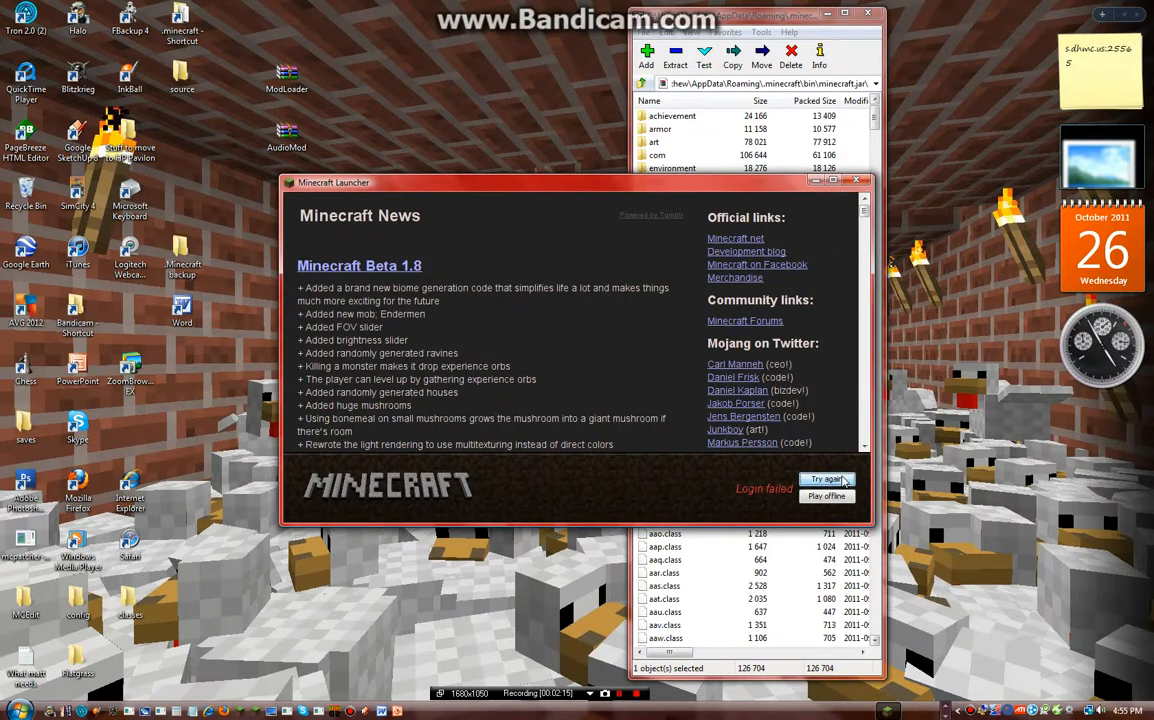
{"action": "left_click", "coordinate": [824, 479]}
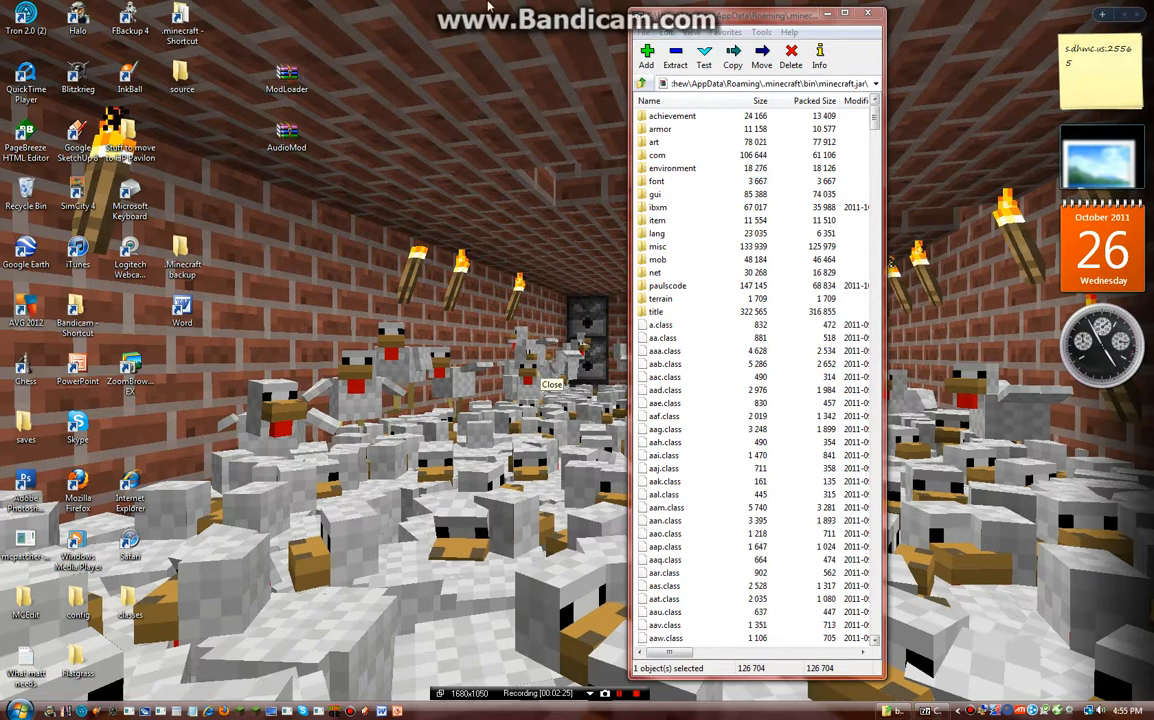
{"action": "left_click", "coordinate": [636, 693]}
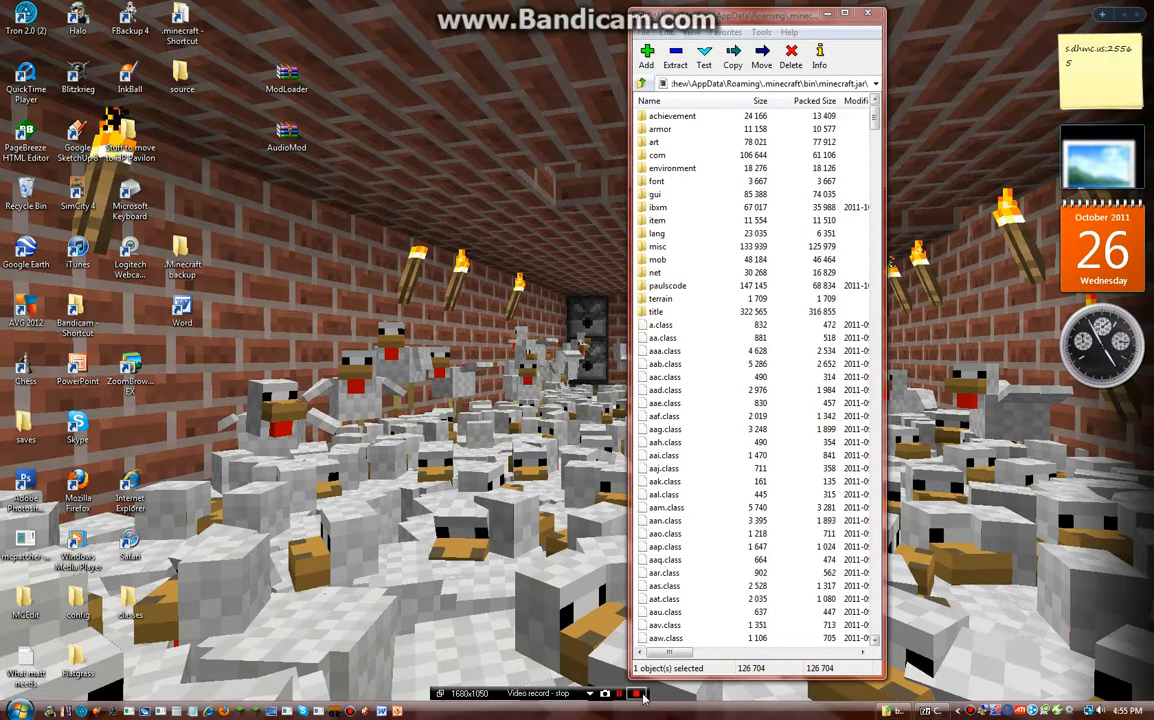